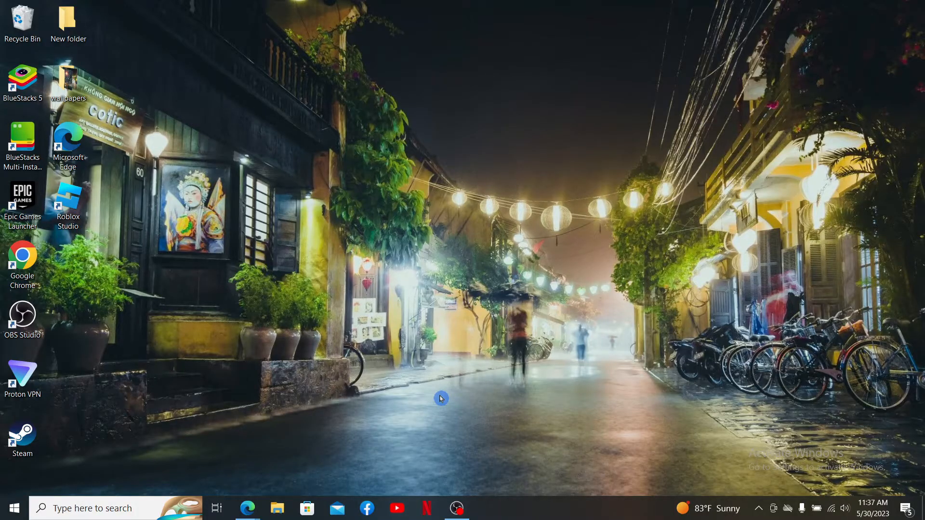
{"action": "left_click", "coordinate": [247, 508]}
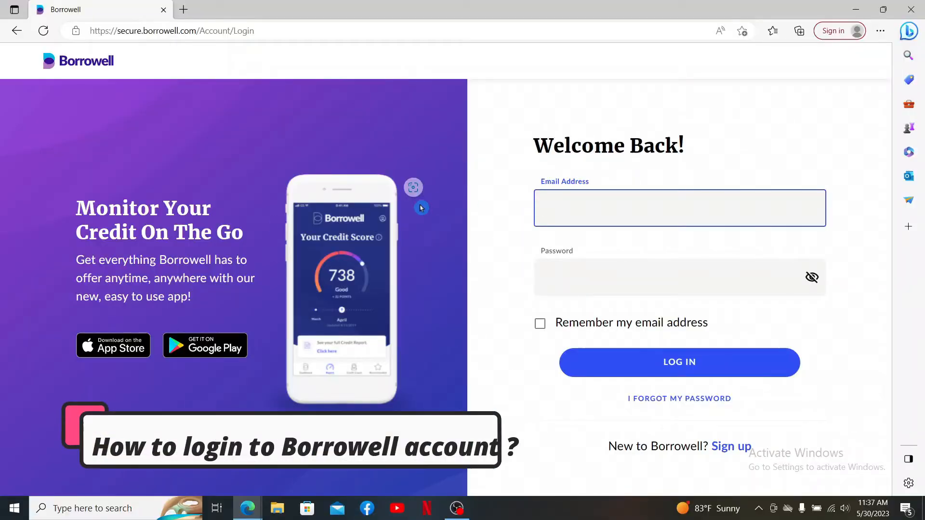
{"action": "left_click", "coordinate": [679, 207]}
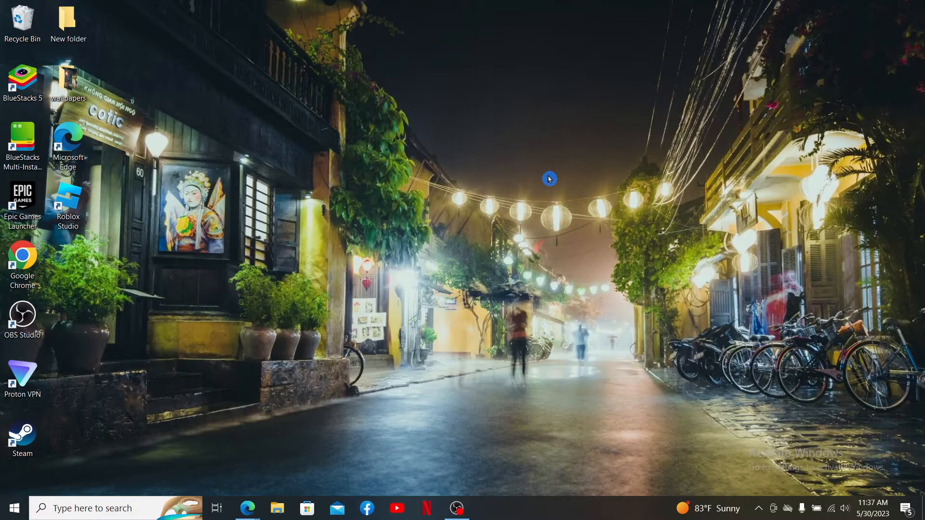
{"action": "mouse_move", "coordinate": [478, 255]}
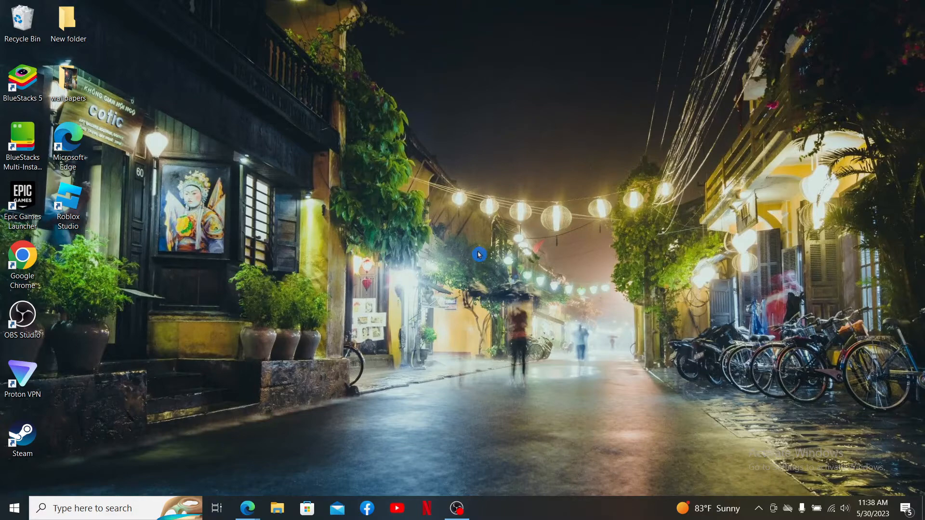
{"action": "left_click", "coordinate": [247, 508]}
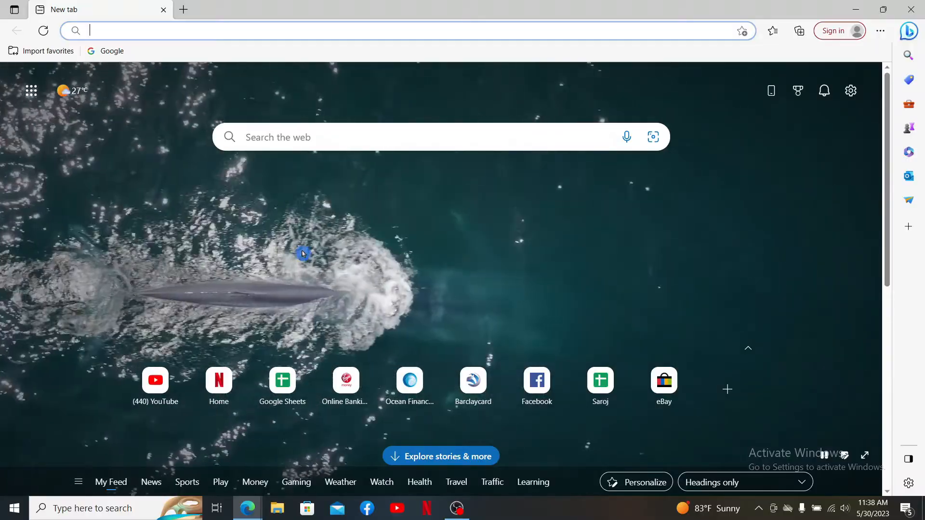
{"action": "type", "text": "www.borrowell.com"}
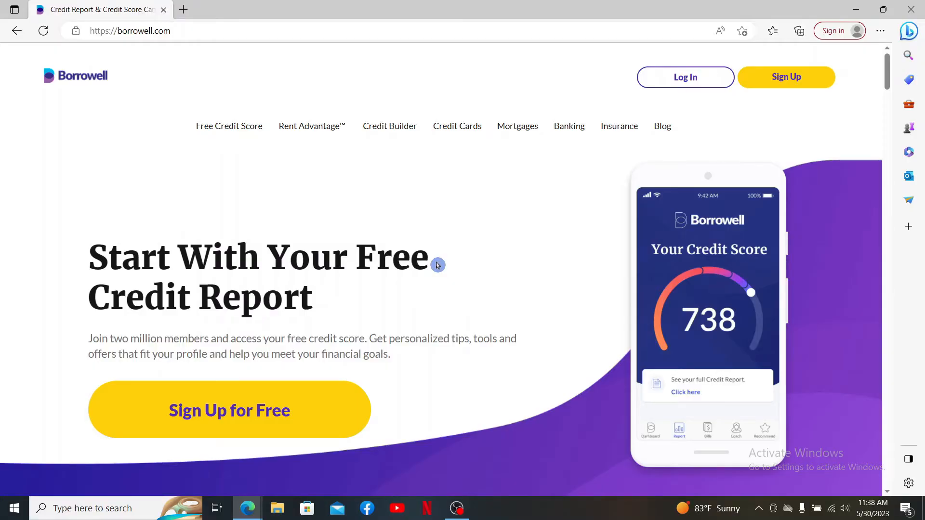
{"action": "mouse_move", "coordinate": [435, 339]}
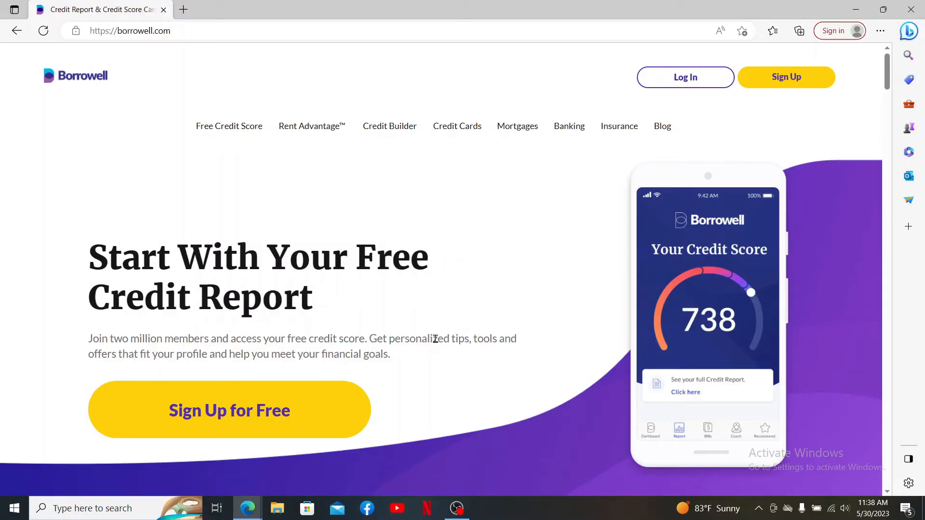
{"action": "mouse_move", "coordinate": [239, 394]}
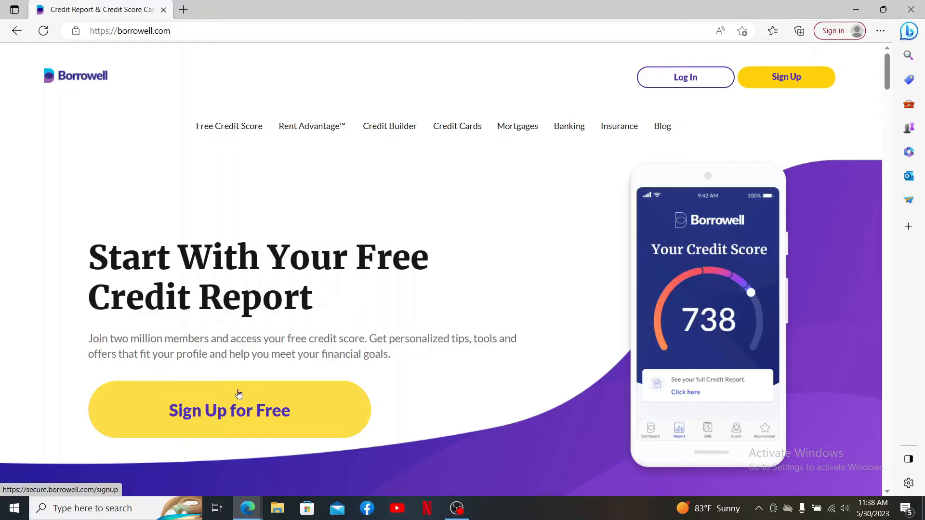
{"action": "mouse_move", "coordinate": [236, 413]}
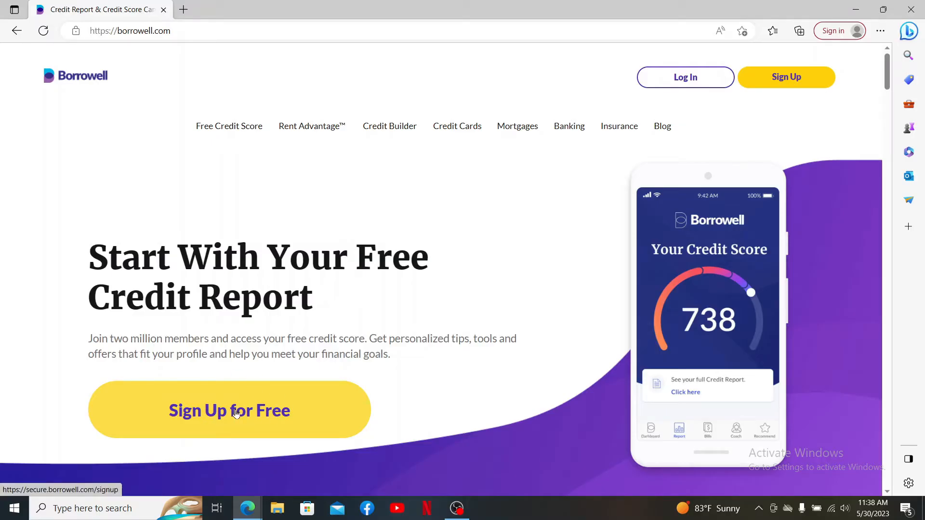
{"action": "mouse_move", "coordinate": [519, 399]}
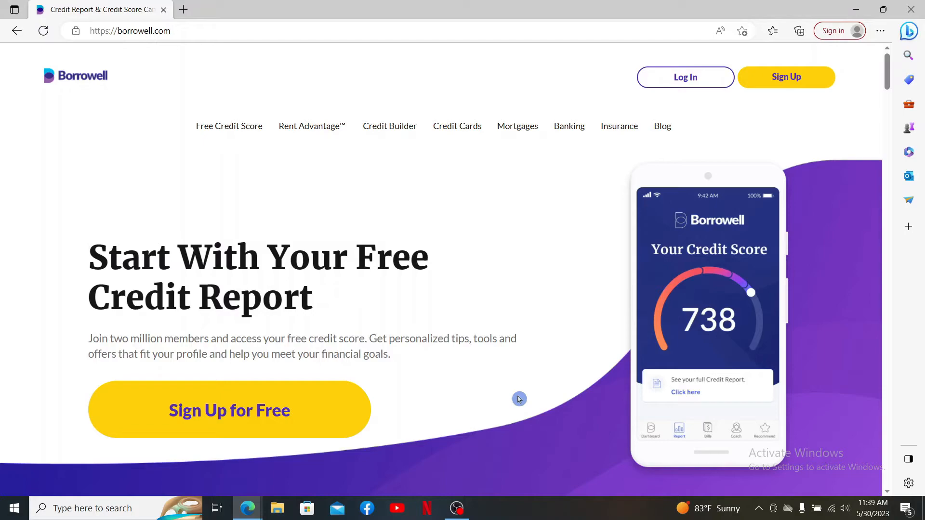
{"action": "mouse_move", "coordinate": [686, 76]}
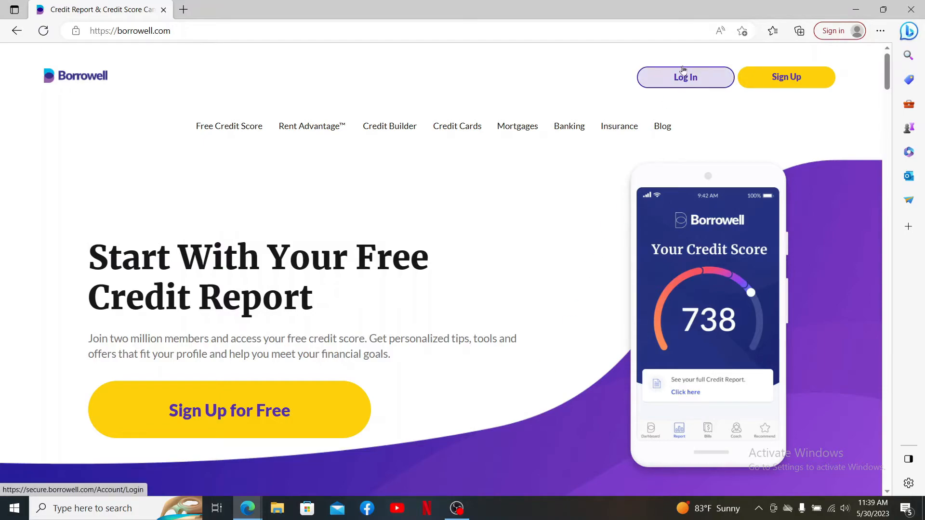
{"action": "left_click", "coordinate": [685, 77]}
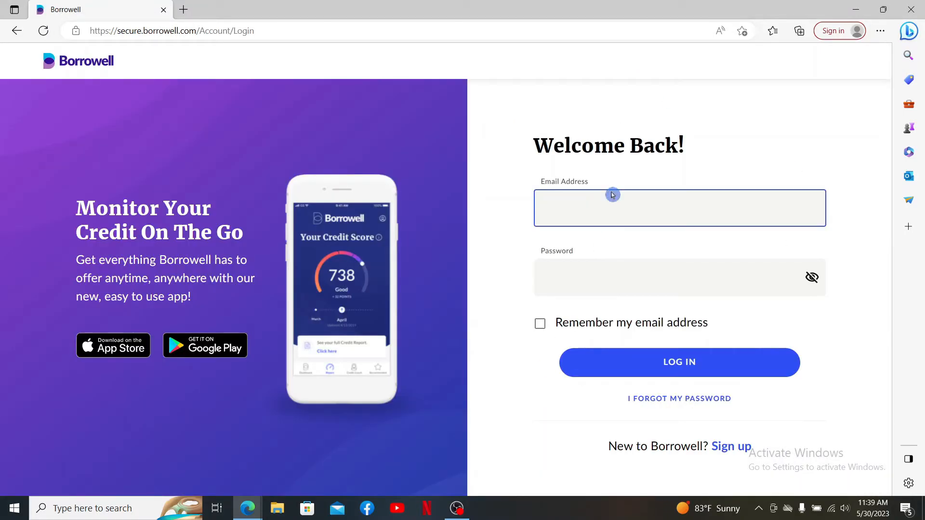
{"action": "mouse_move", "coordinate": [453, 318]}
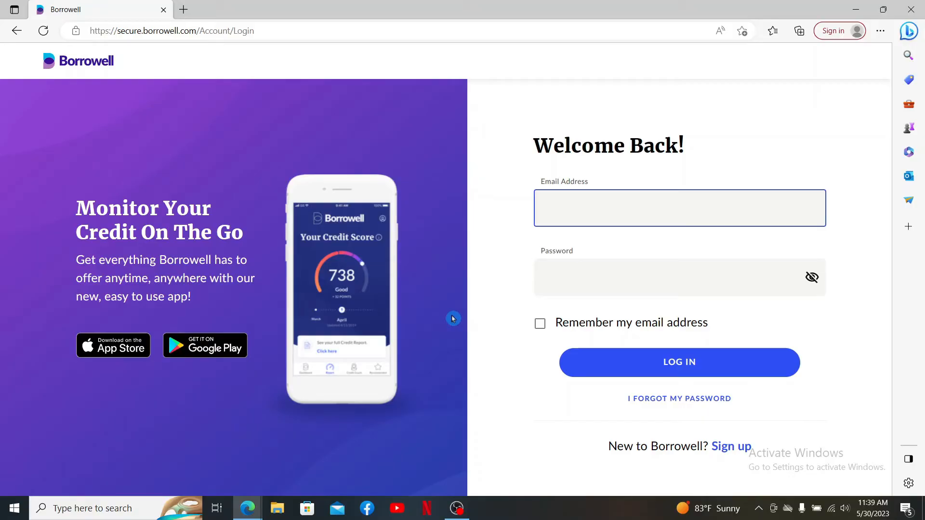
Activate the Email Address field on the Welcome Back login form.
{"action": "left_click", "coordinate": [679, 208]}
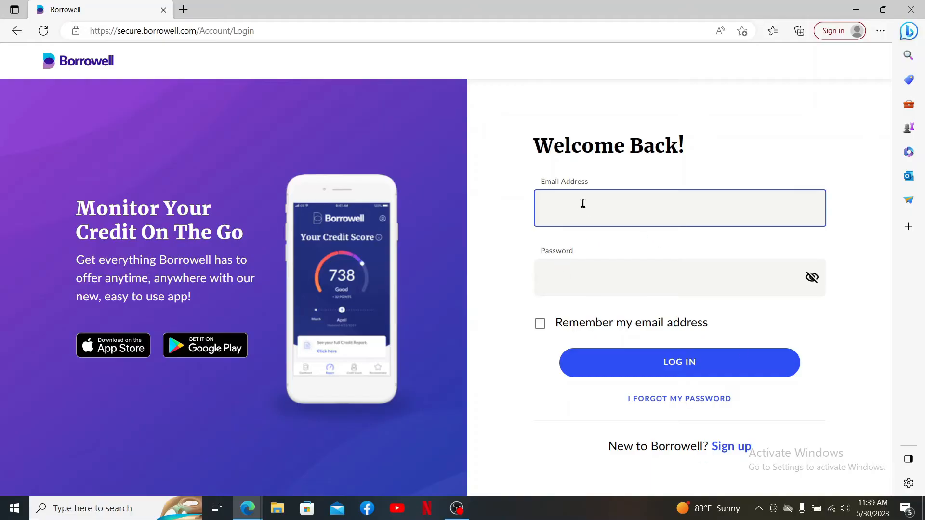
{"action": "mouse_move", "coordinate": [584, 224]}
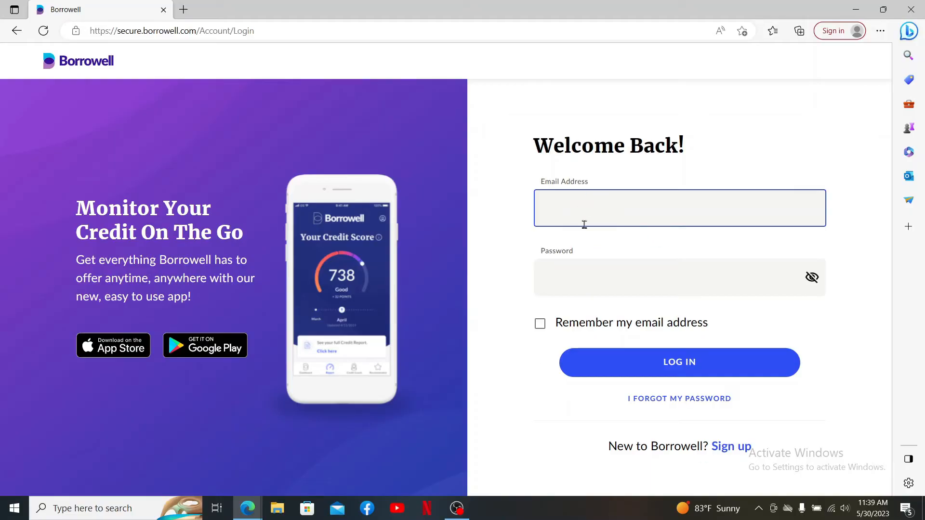
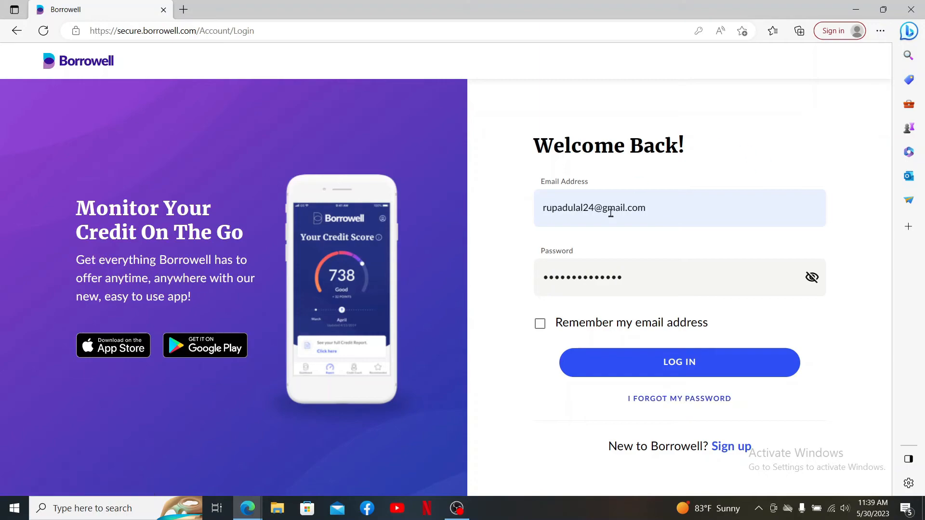
{"action": "mouse_move", "coordinate": [679, 363]}
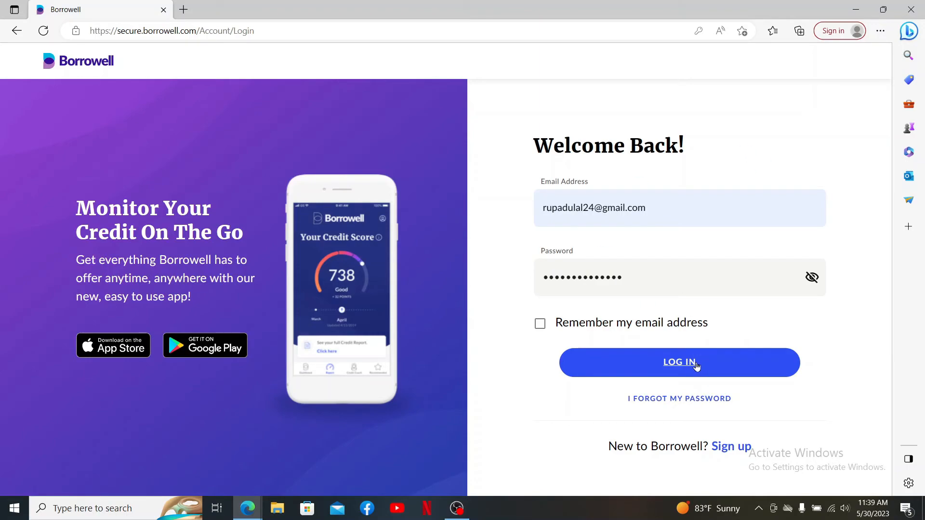
{"action": "left_click", "coordinate": [679, 362]}
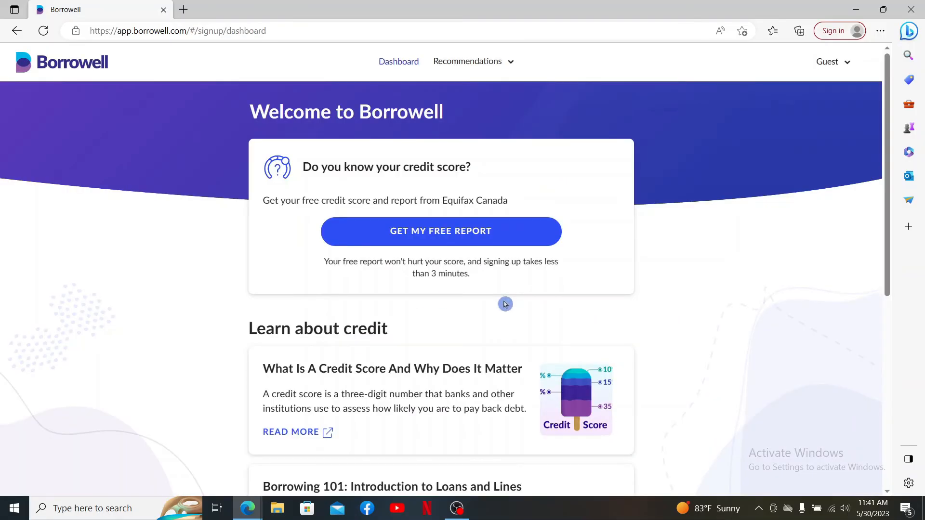
{"action": "scroll", "scroll_direction": "down", "scroll_amount": 3}
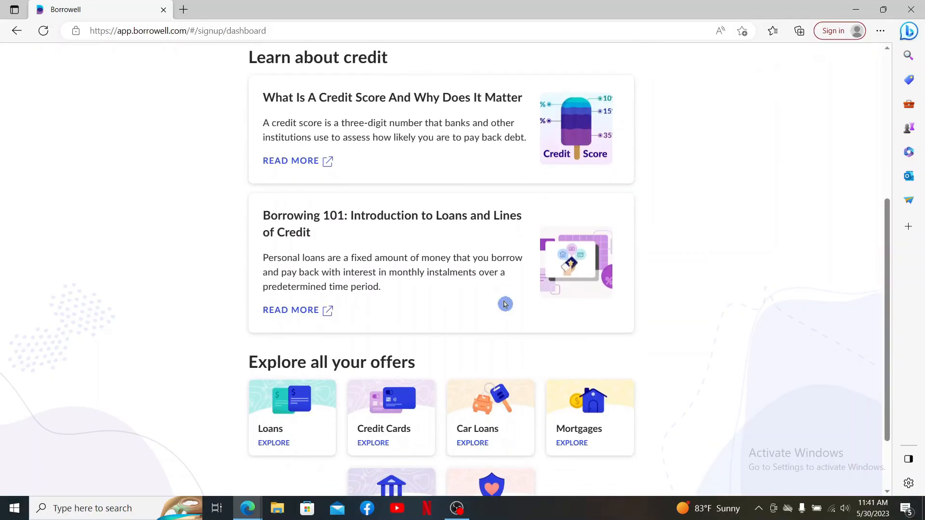
{"action": "scroll", "scroll_direction": "down", "scroll_amount": 3}
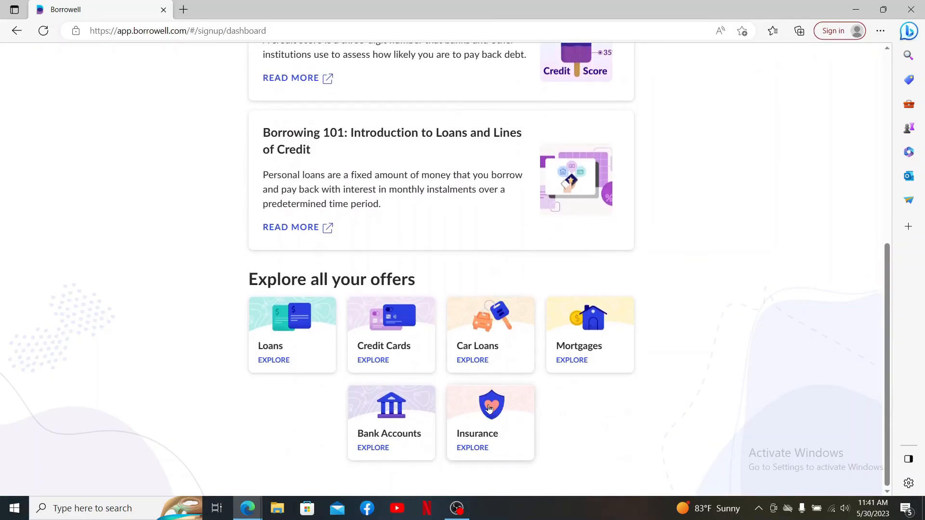